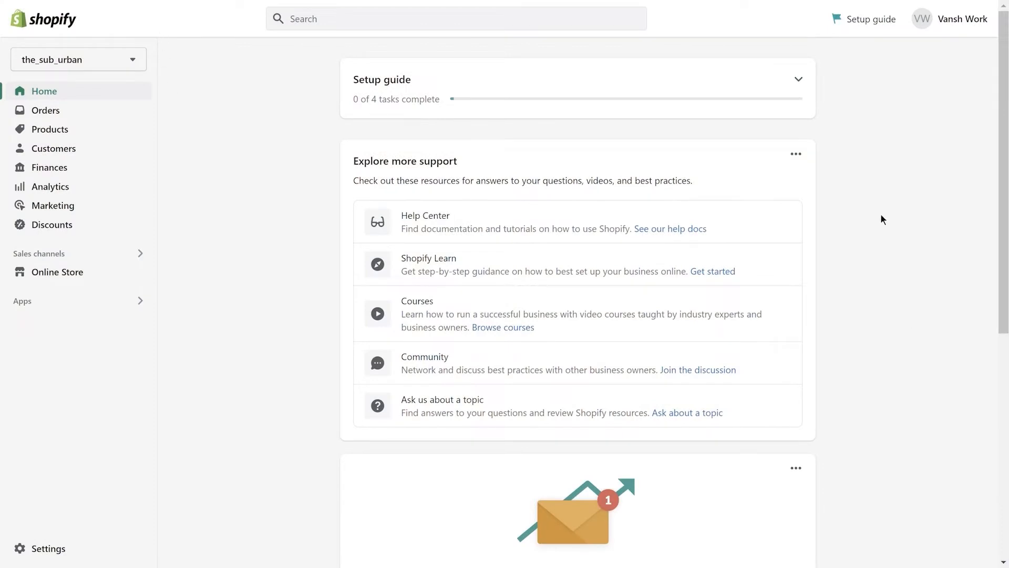
mouse_move(861, 179)
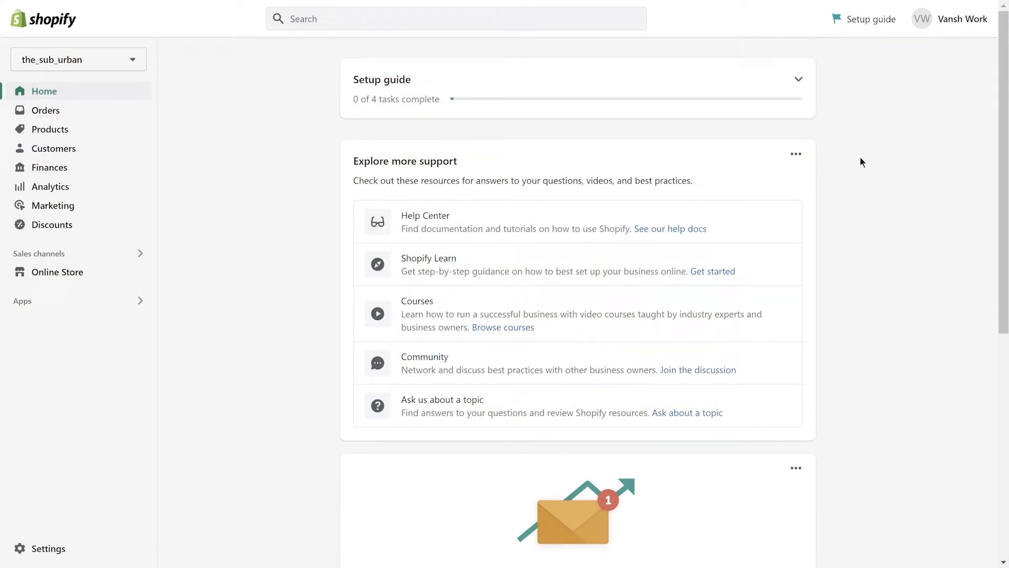
mouse_move(268, 190)
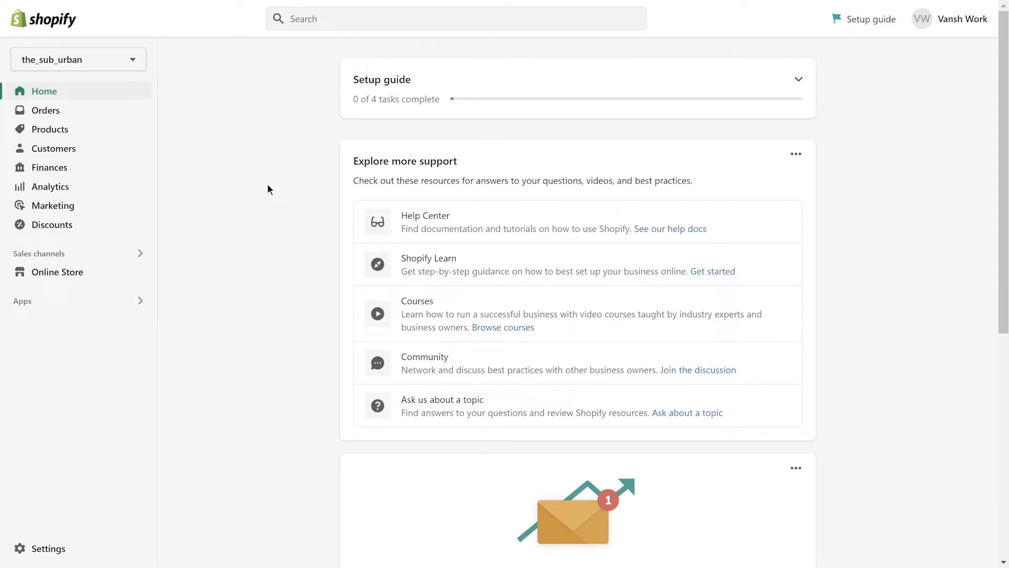
mouse_move(254, 200)
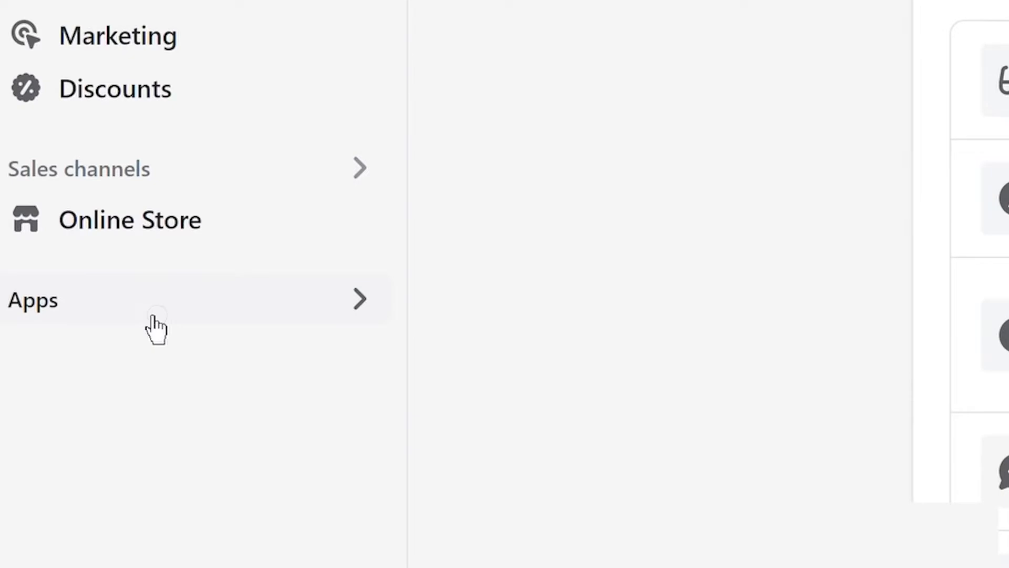
Step: Find Contlo Inc's Email, SMS, WhatsApp Marketing app in the Shopify App Store
left_click(34, 299)
type("d")
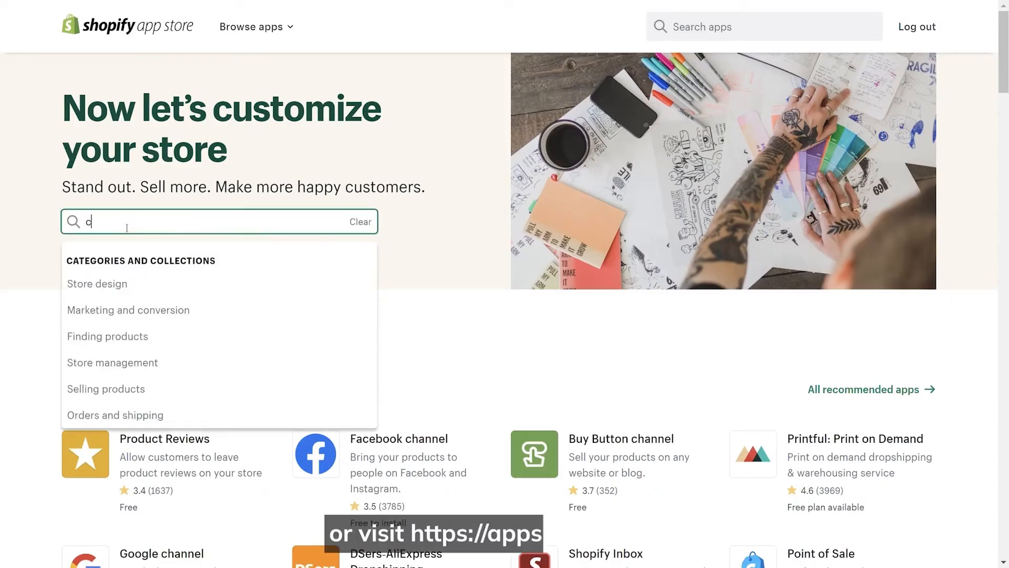
type("ontlo")
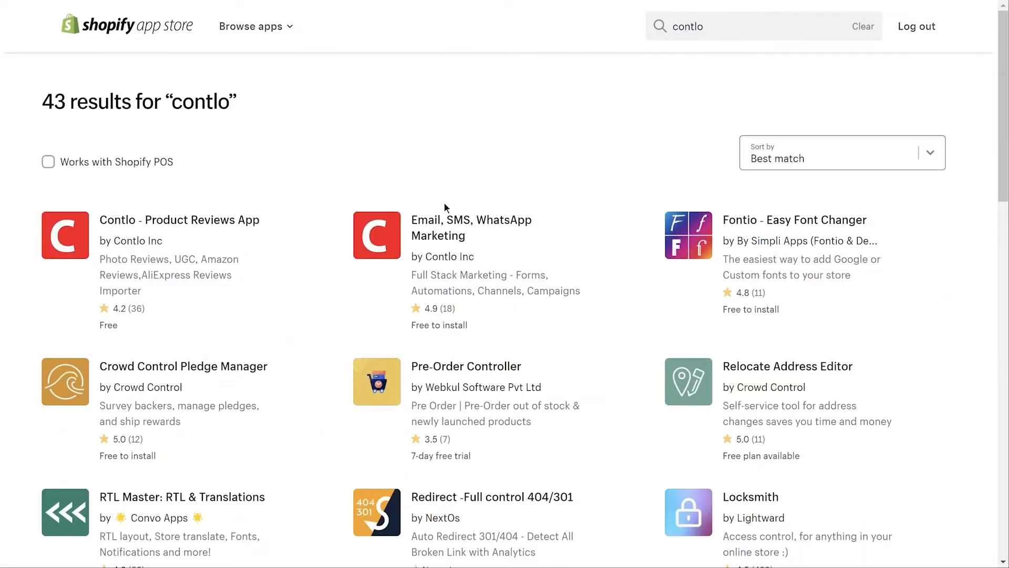
mouse_move(450, 237)
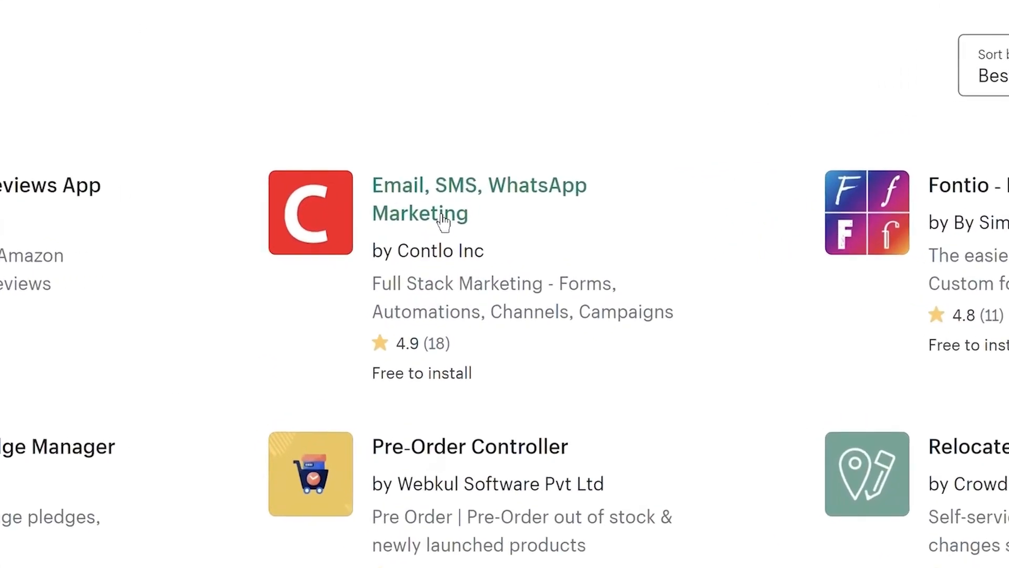
left_click(441, 214)
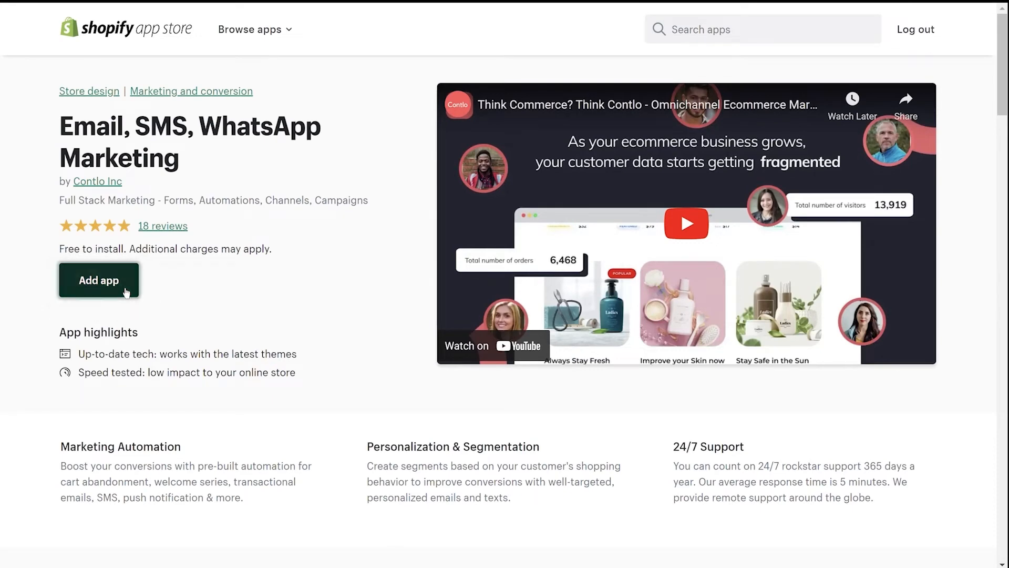
Step: Install the Contlo app on the store and create the Contlo account
left_click(99, 280)
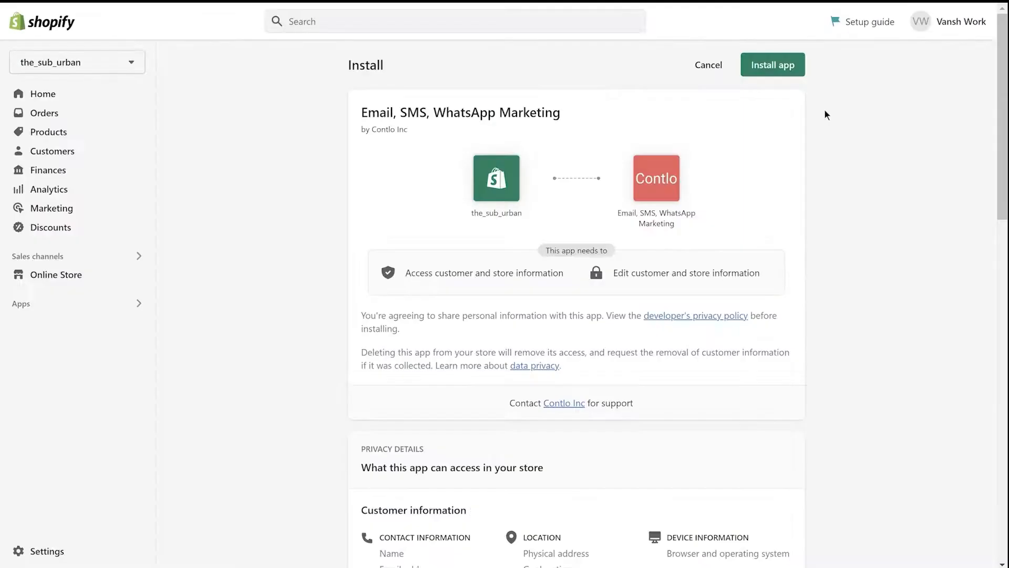
mouse_move(267, 318)
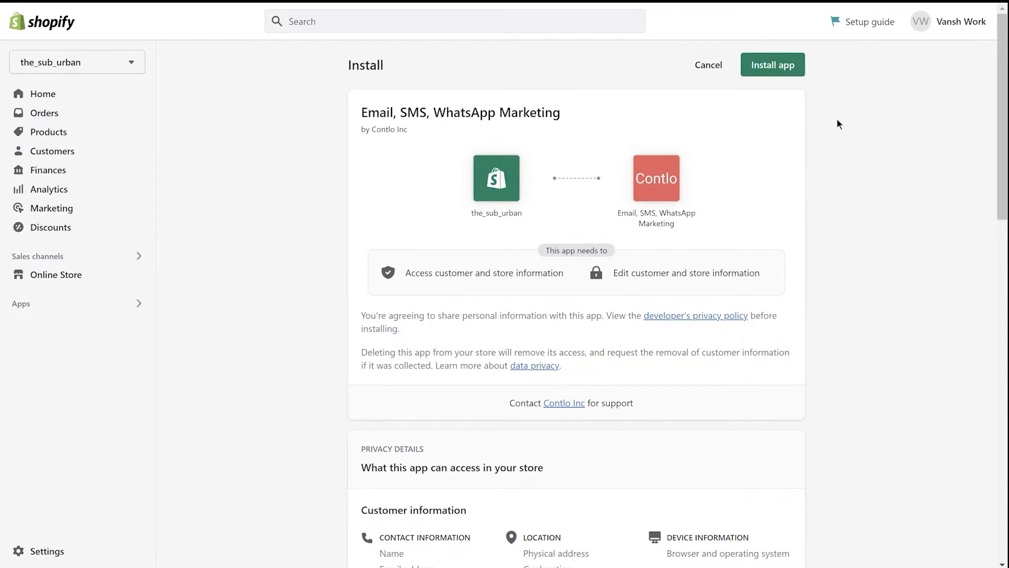
mouse_move(798, 76)
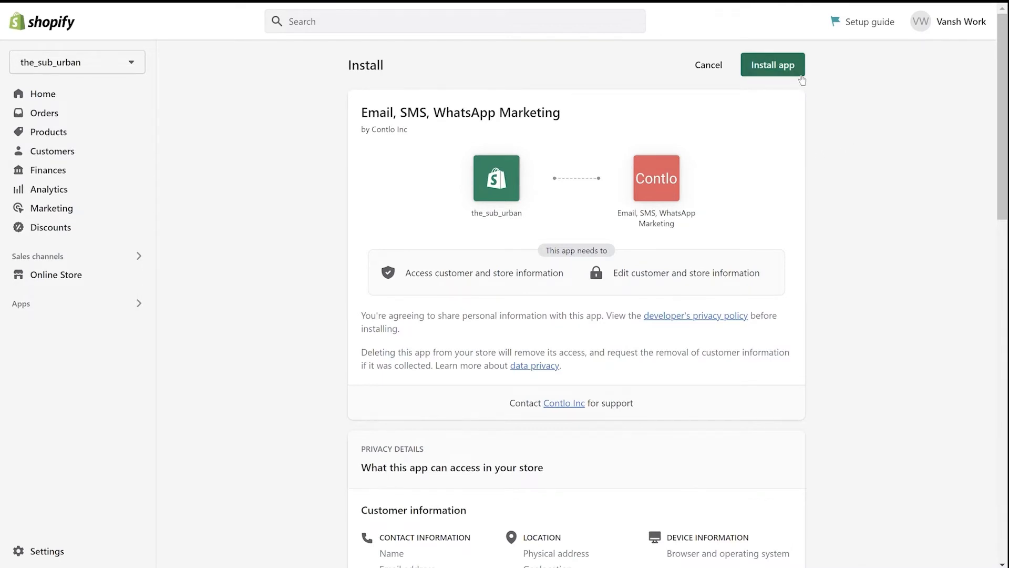
scroll("down", 3)
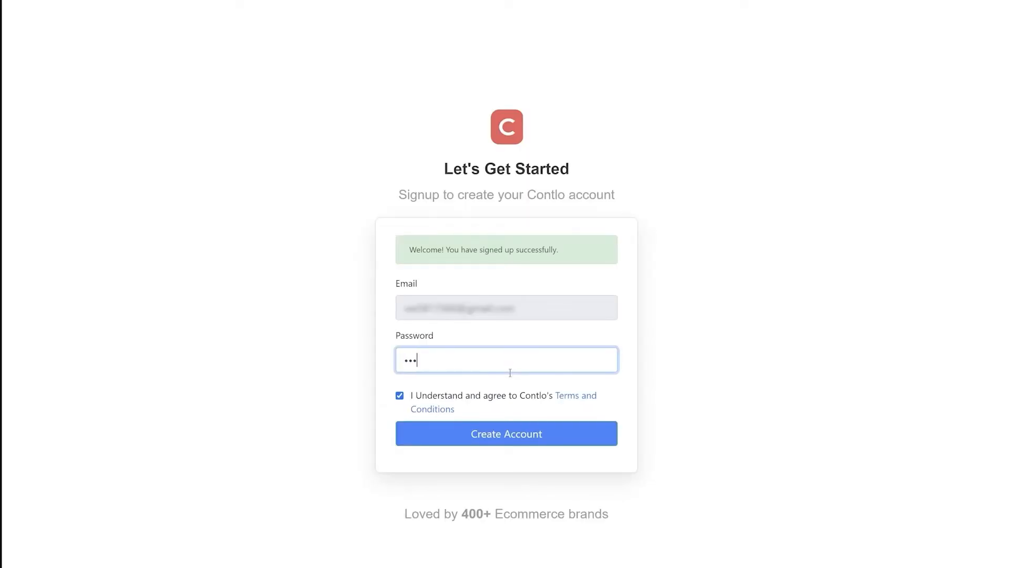
left_click(506, 433)
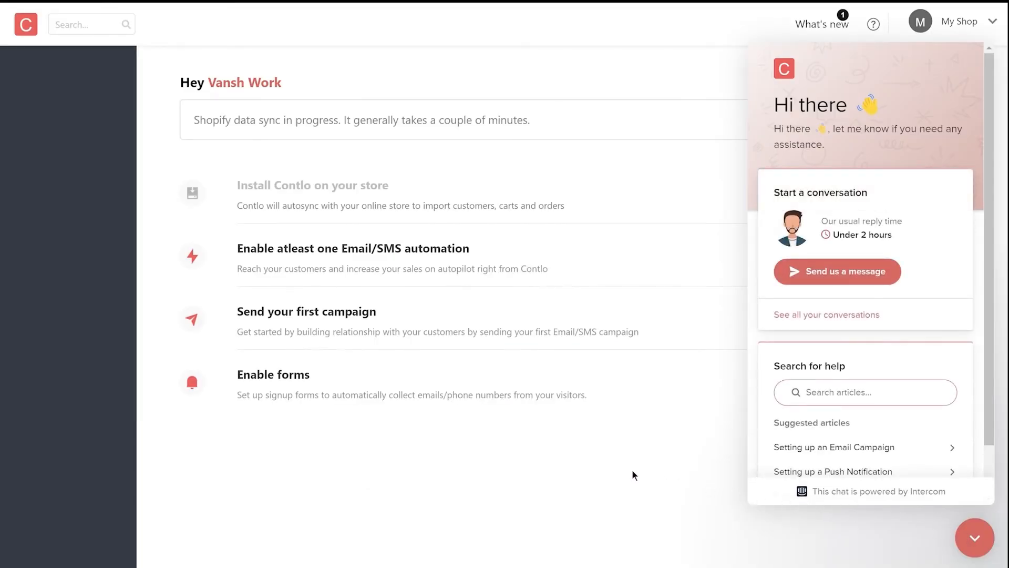
mouse_move(671, 383)
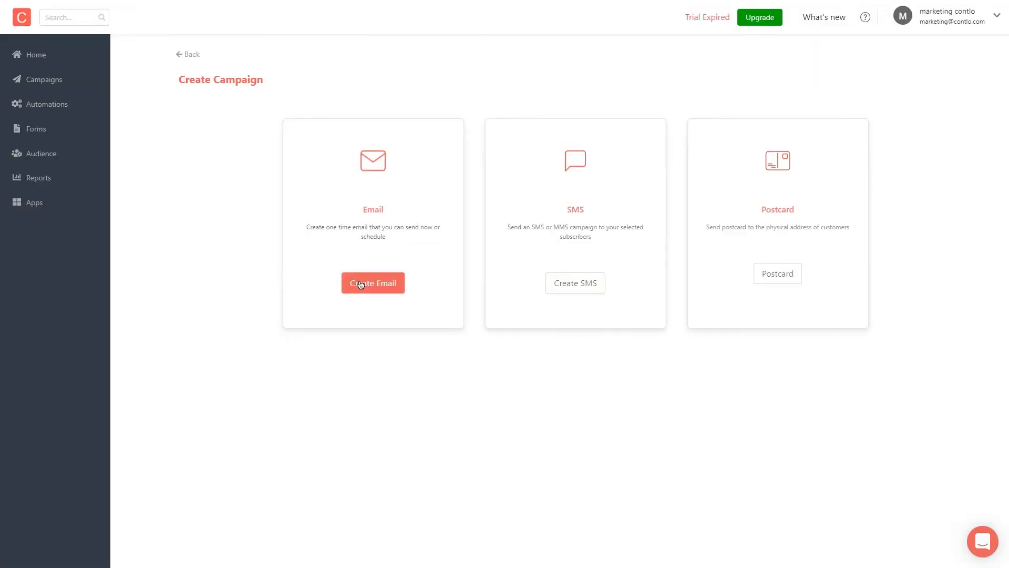
Step: Explore Create Email and add an Email step in the Customer Winback - SMS automation flow
left_click(372, 282)
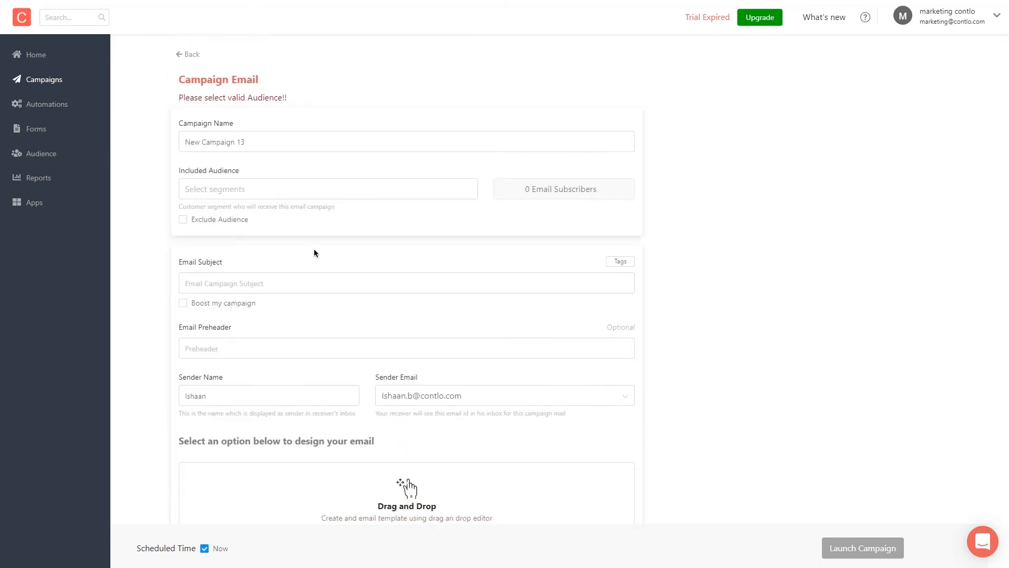
left_click(47, 104)
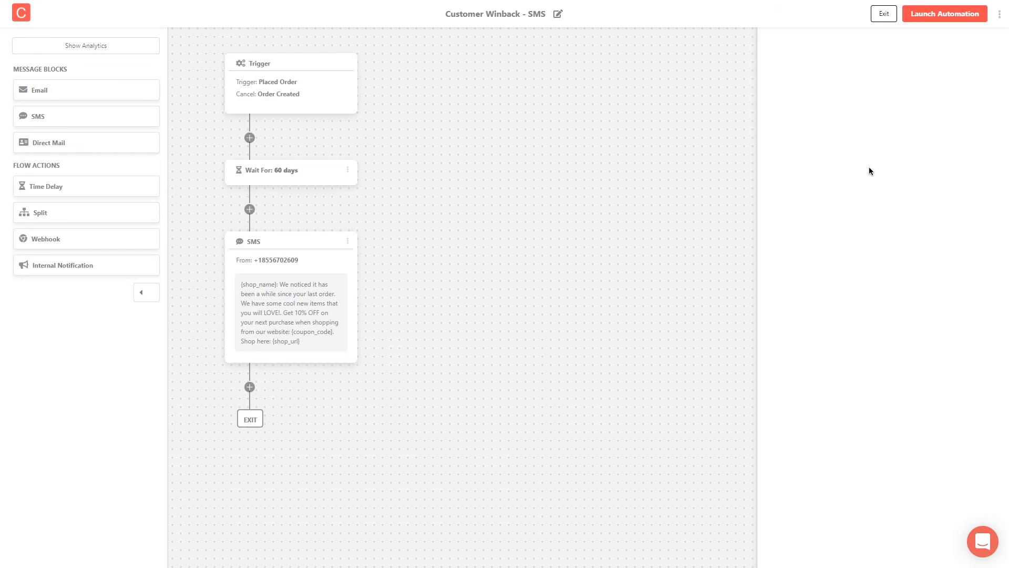
left_click_drag(39, 89, 291, 134)
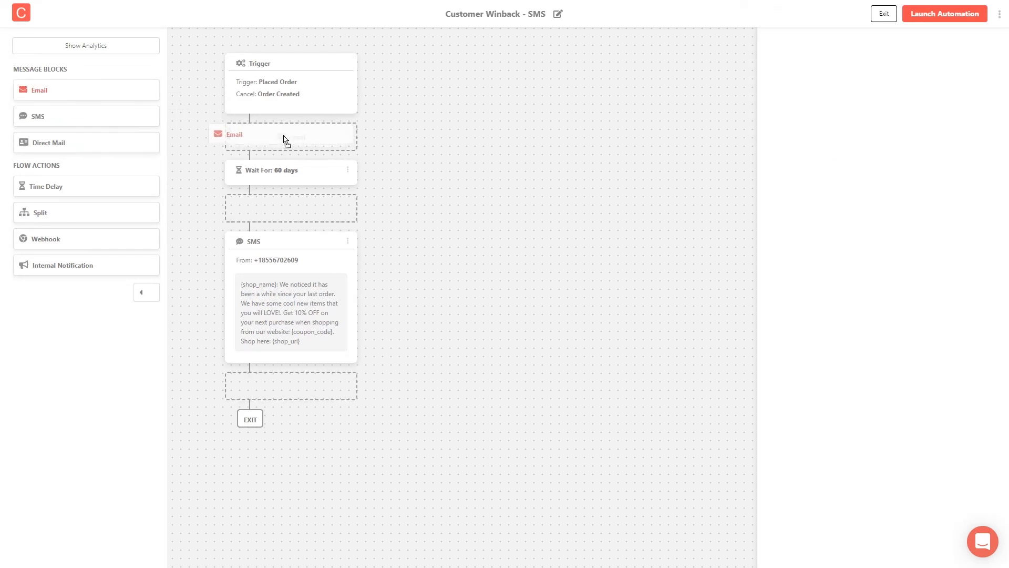